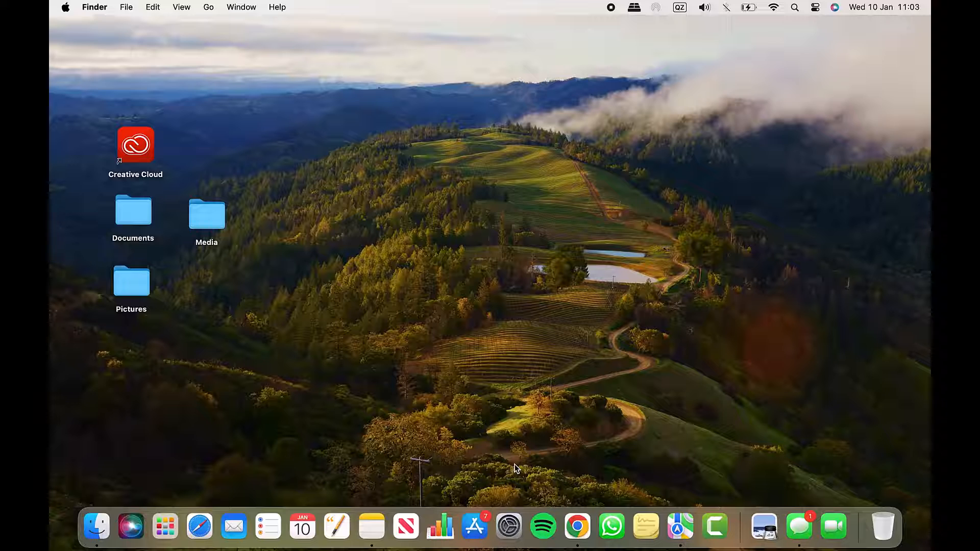
{"action": "mouse_move", "coordinate": [590, 367]}
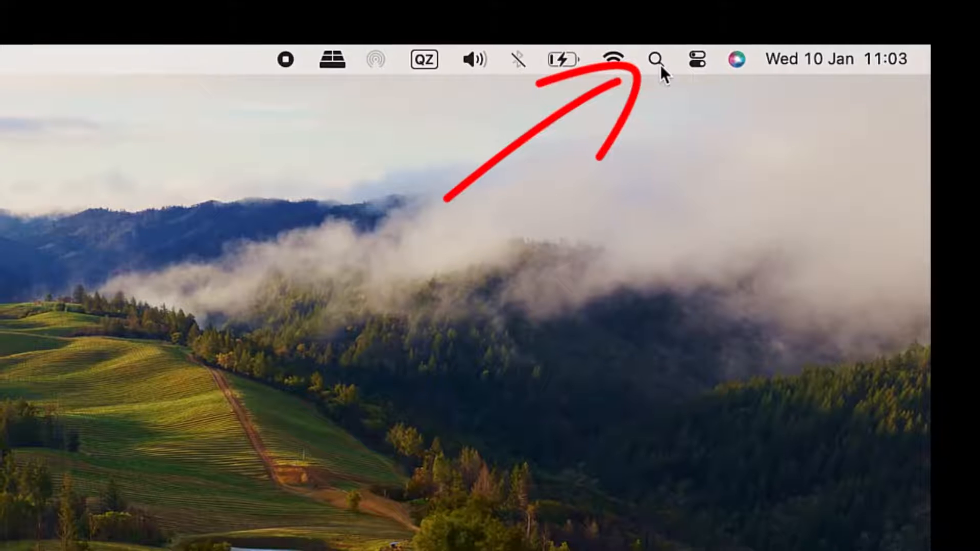
Step: Search Spotlight for flight EZY864 to show its easyJet flight card
{"action": "left_click", "coordinate": [655, 59]}
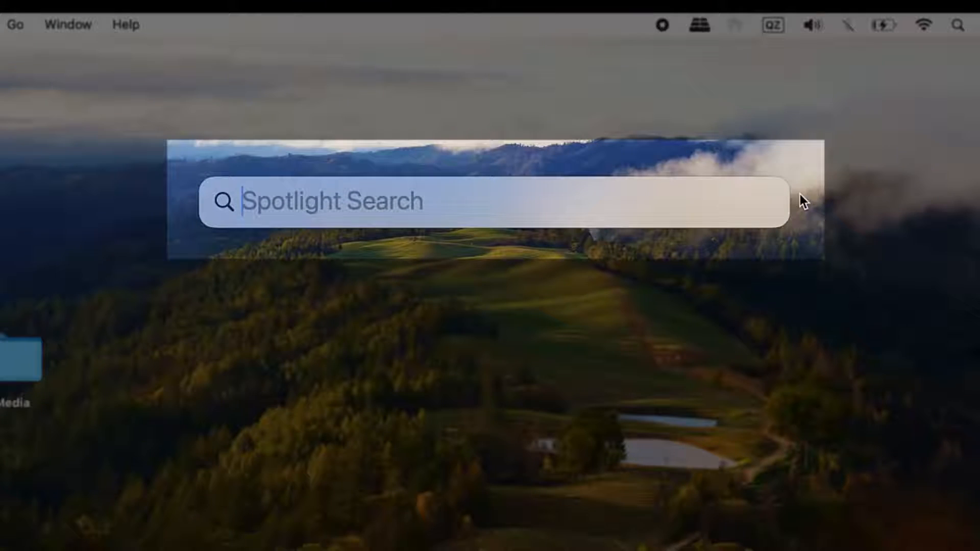
{"action": "type", "text": "E"}
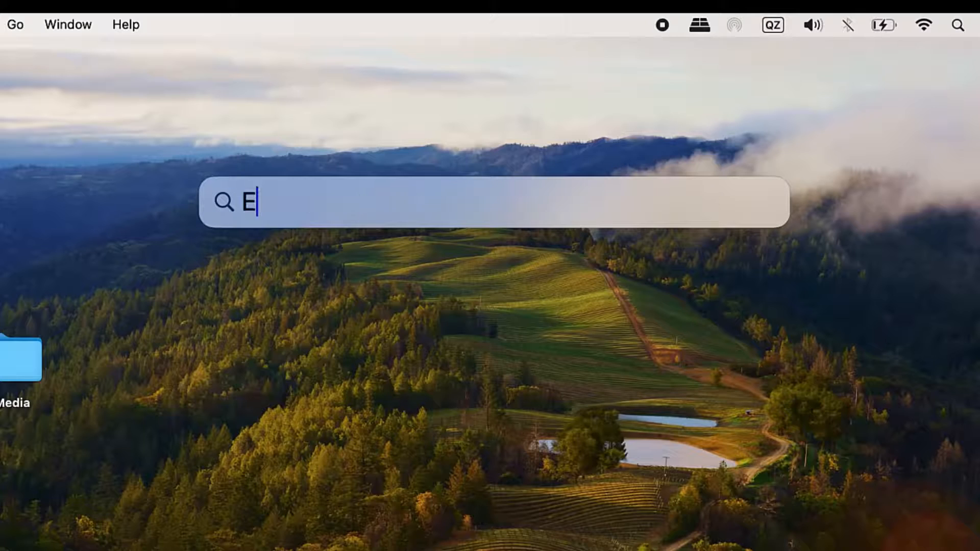
{"action": "type", "text": "ZY864"}
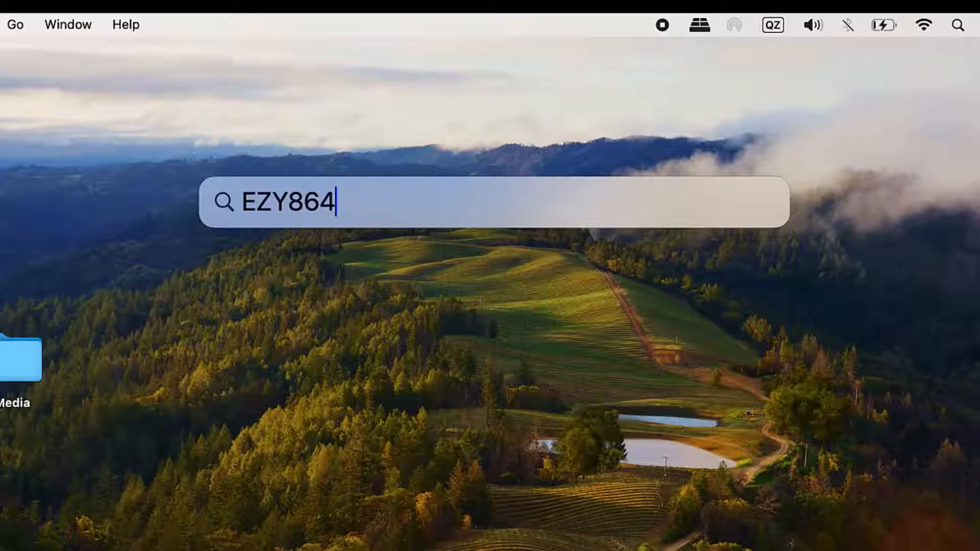
{"action": "key", "text": "enter"}
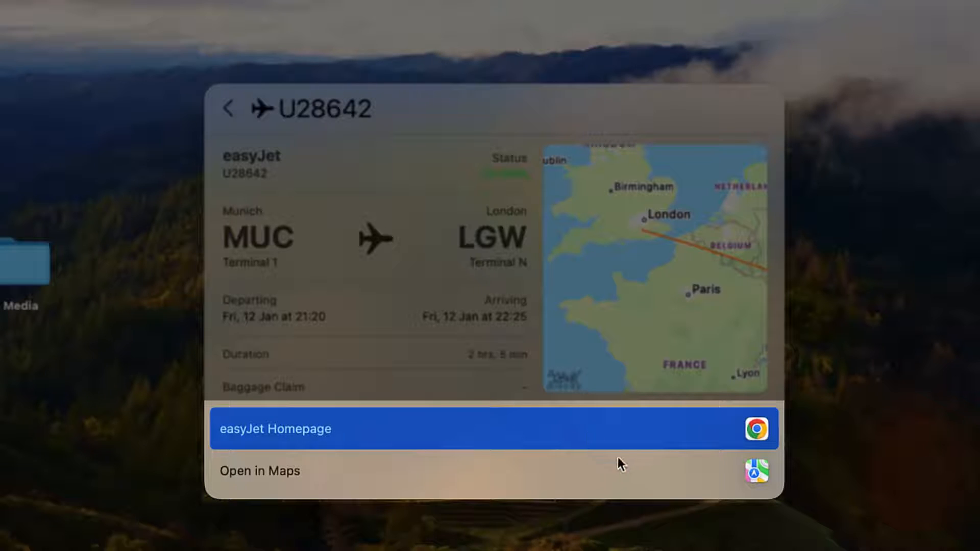
{"action": "mouse_move", "coordinate": [632, 486]}
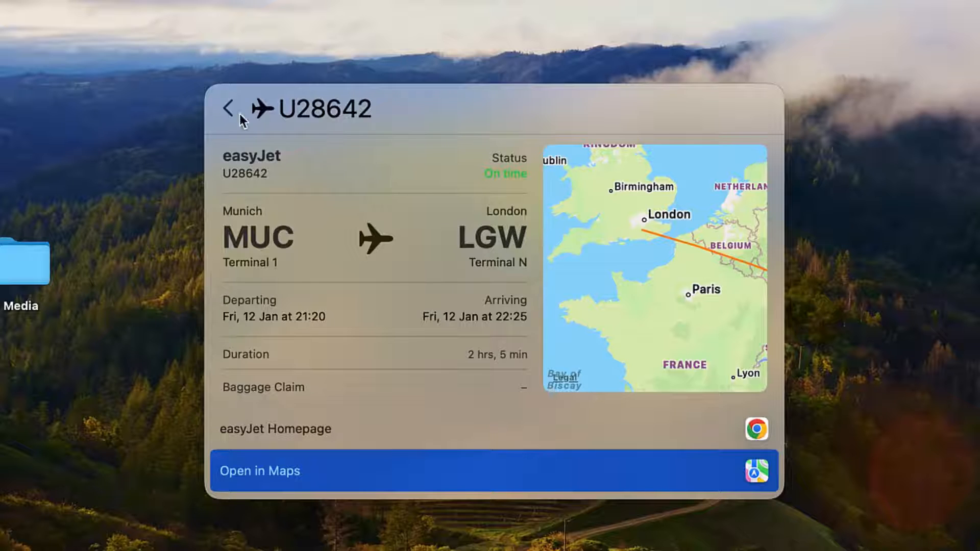
Step: Leave the easyJet card and begin a new search for Delta flight DL127
{"action": "left_click", "coordinate": [229, 109]}
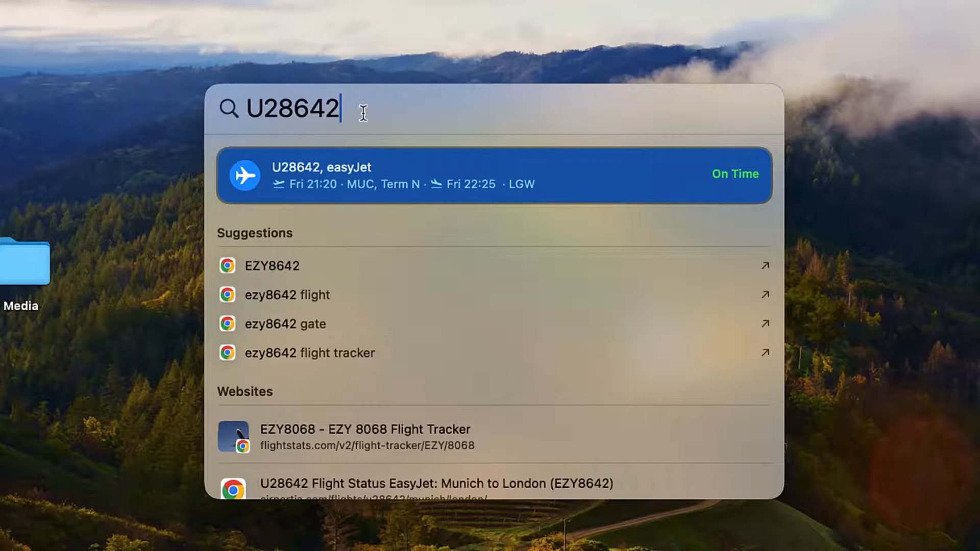
{"action": "type", "text": "DL127"}
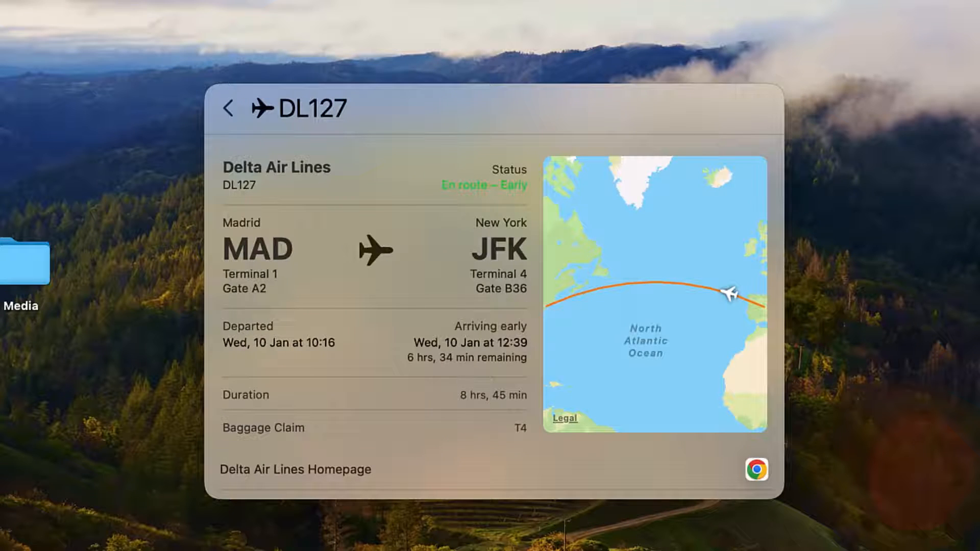
{"action": "mouse_move", "coordinate": [481, 199]}
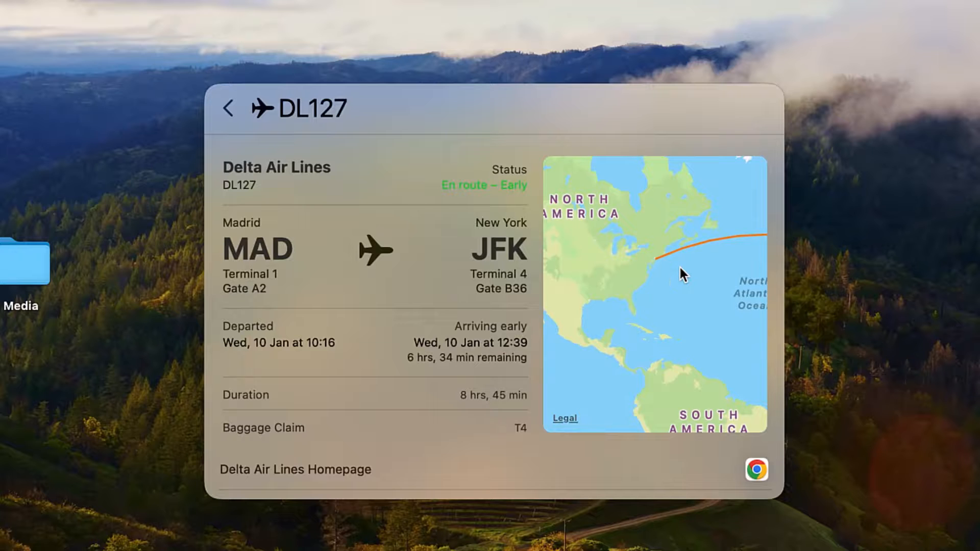
{"action": "mouse_move", "coordinate": [654, 298]}
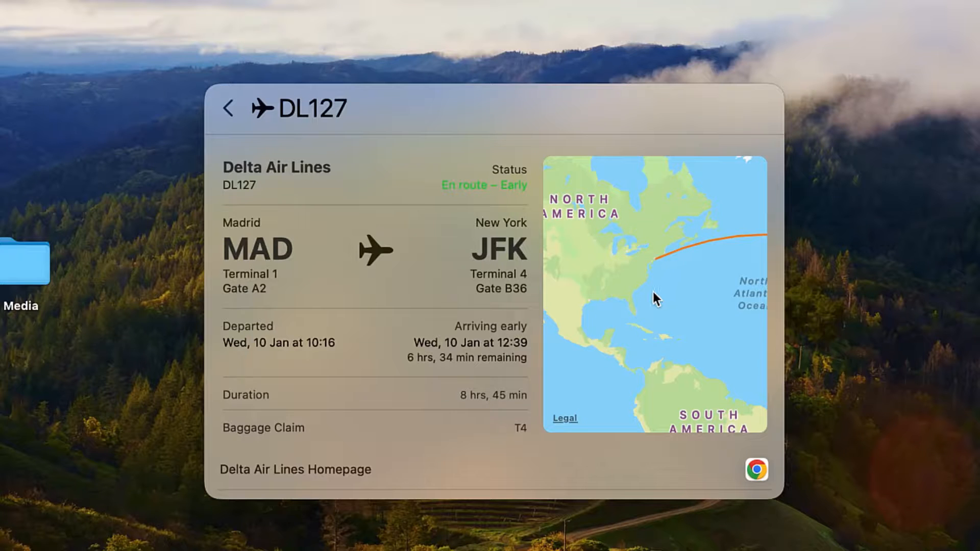